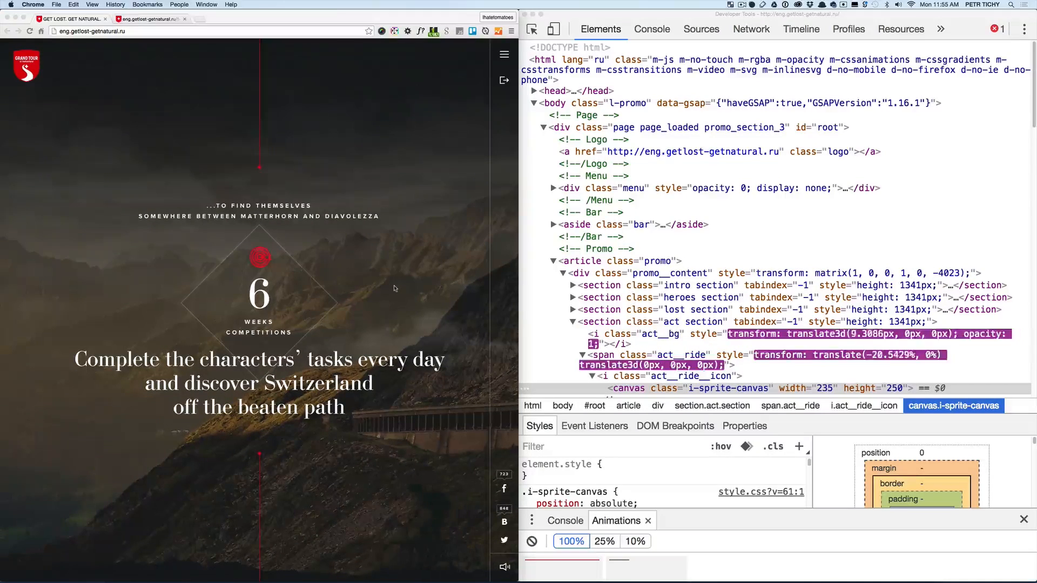
scroll("down", 3)
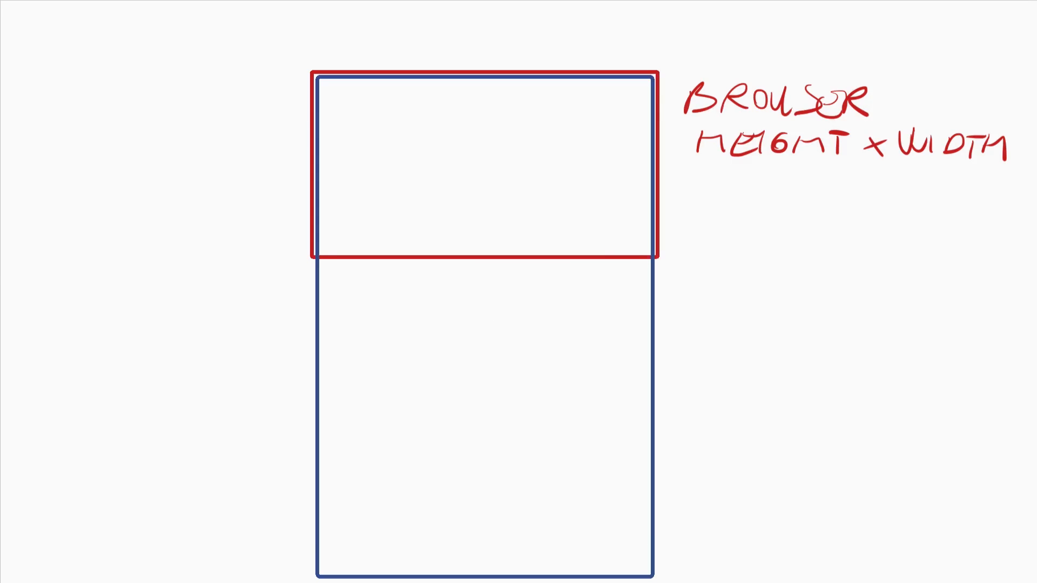
mouse_move(705, 222)
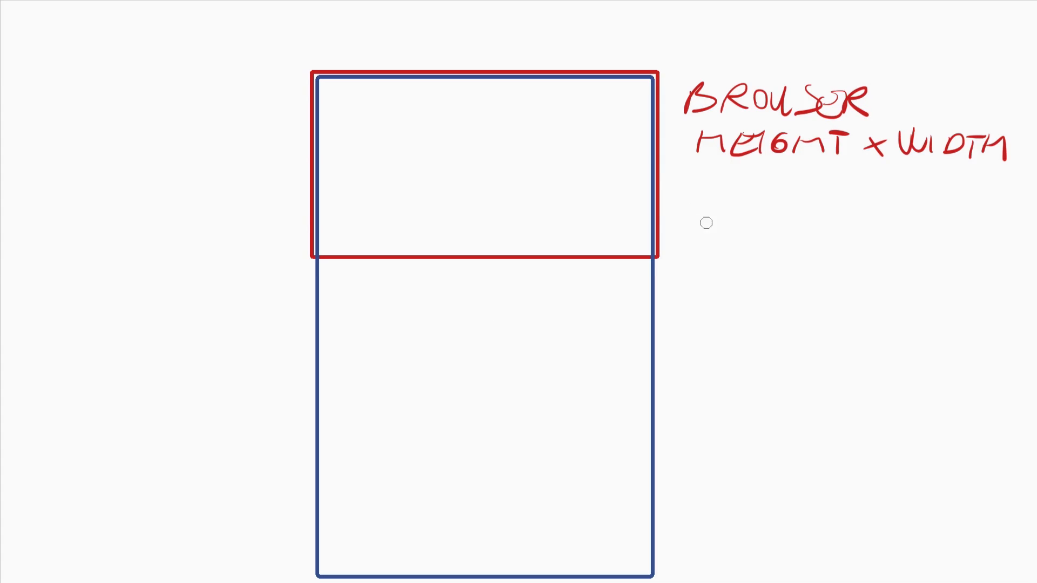